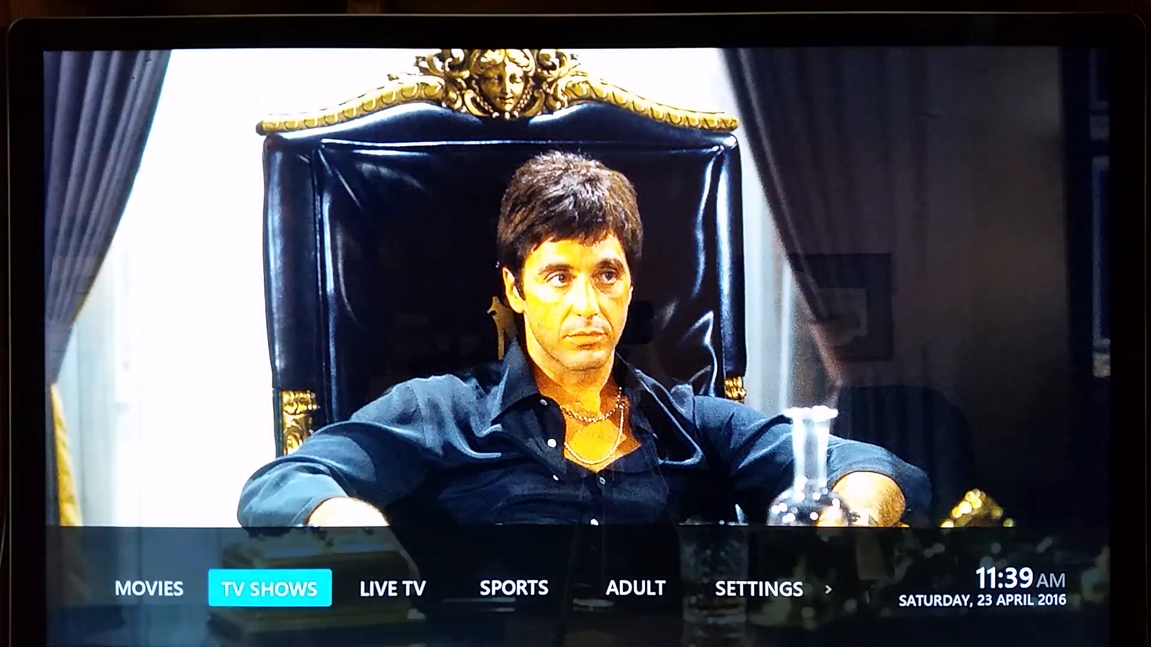
Step: Move the home menu highlight from TV Shows to Live TV, showing the remotes backdrop
{"action": "left_click", "coordinate": [390, 589]}
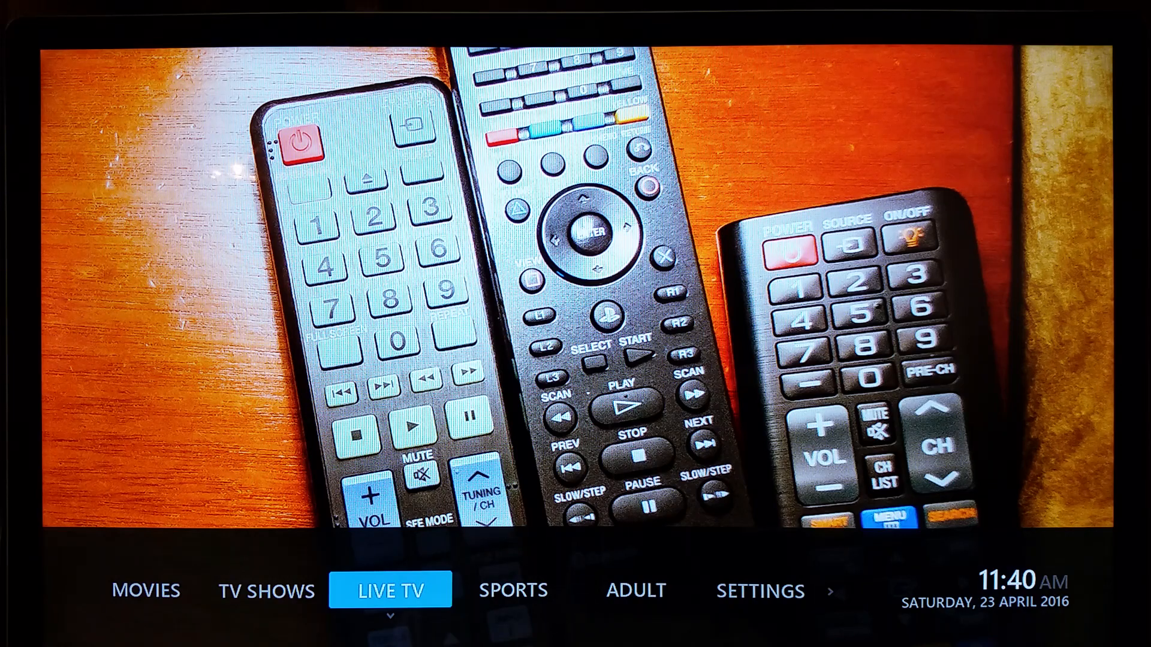
Step: Move the home menu highlight from Live TV to Sports, showing the basketball hoop backdrop
{"action": "left_click", "coordinate": [389, 590]}
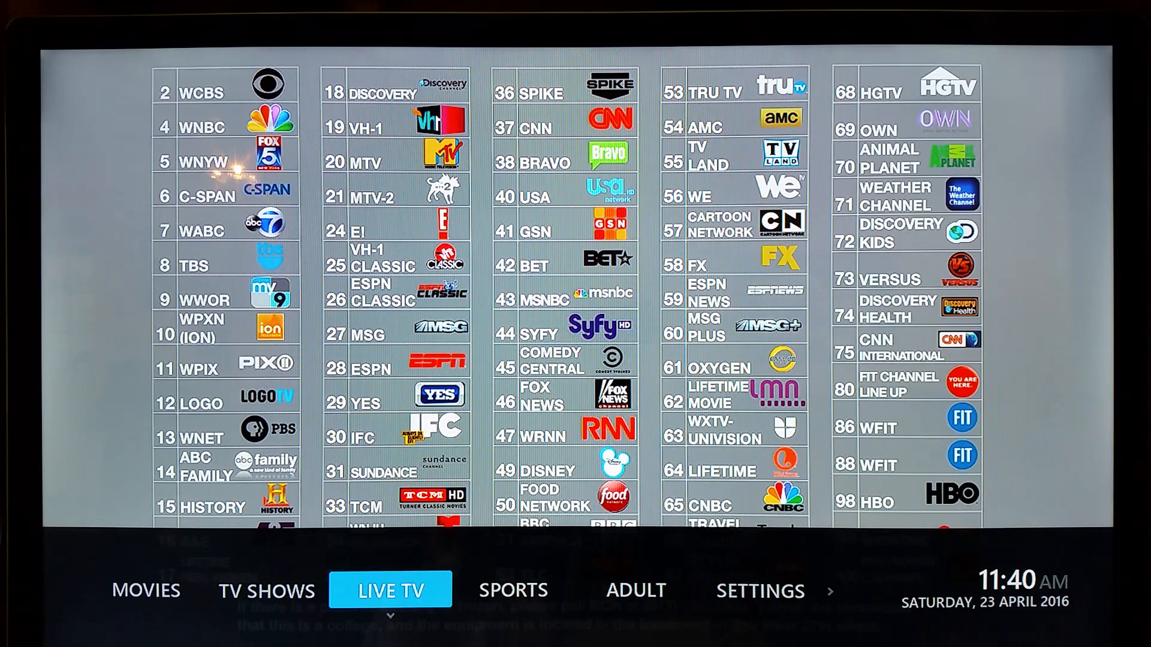
{"action": "left_click", "coordinate": [513, 589]}
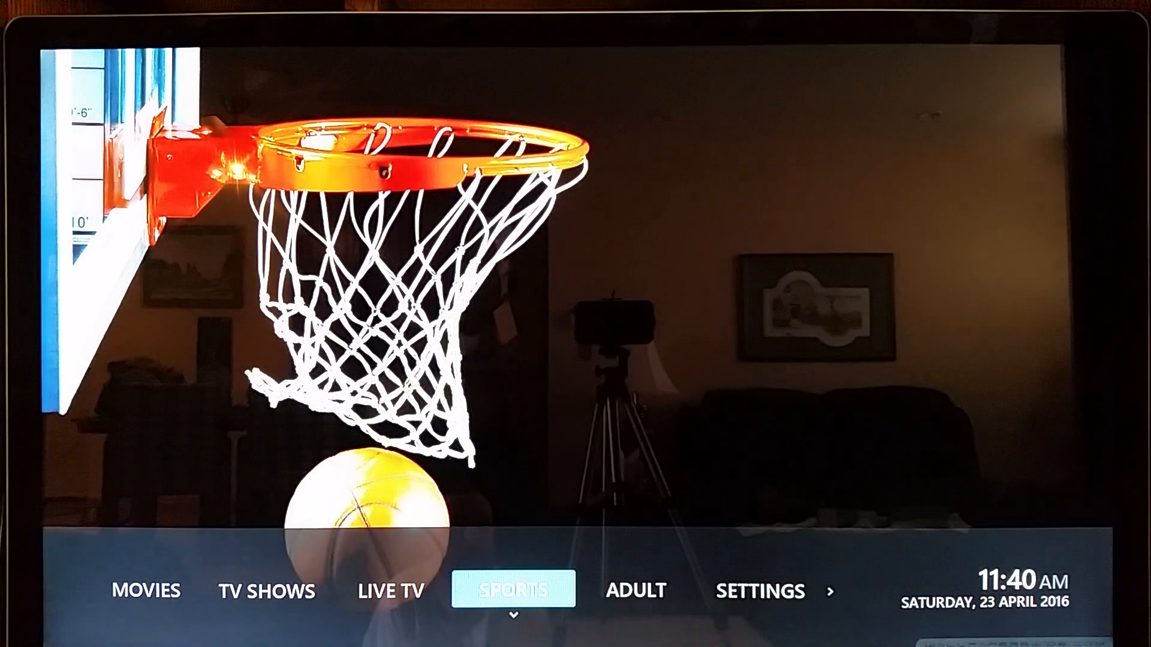